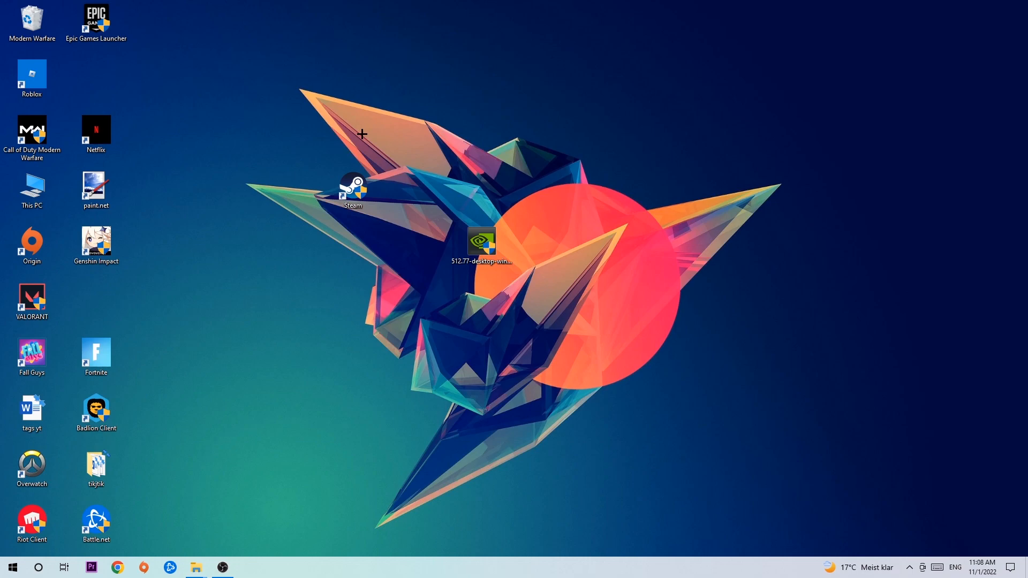
mouse_move(360, 134)
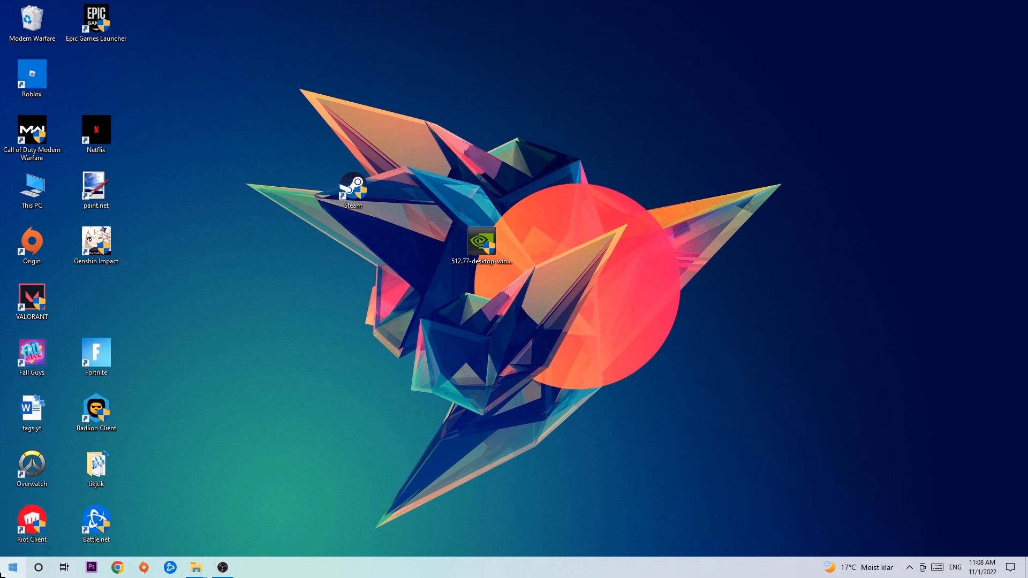
- Launch Windows Defender Firewall from Start and go to the allowed apps and features page
left_click(12, 567)
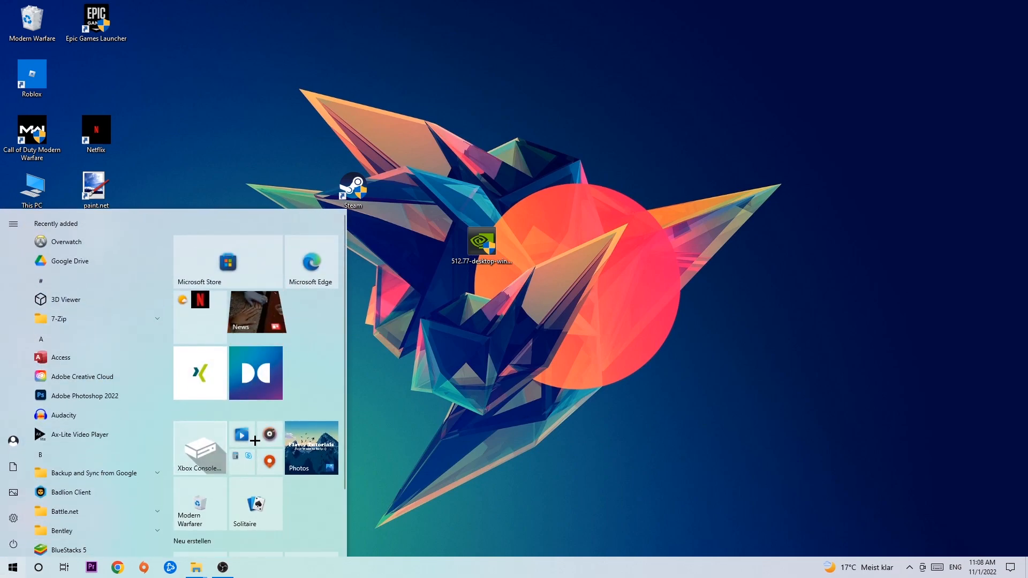
mouse_move(199, 373)
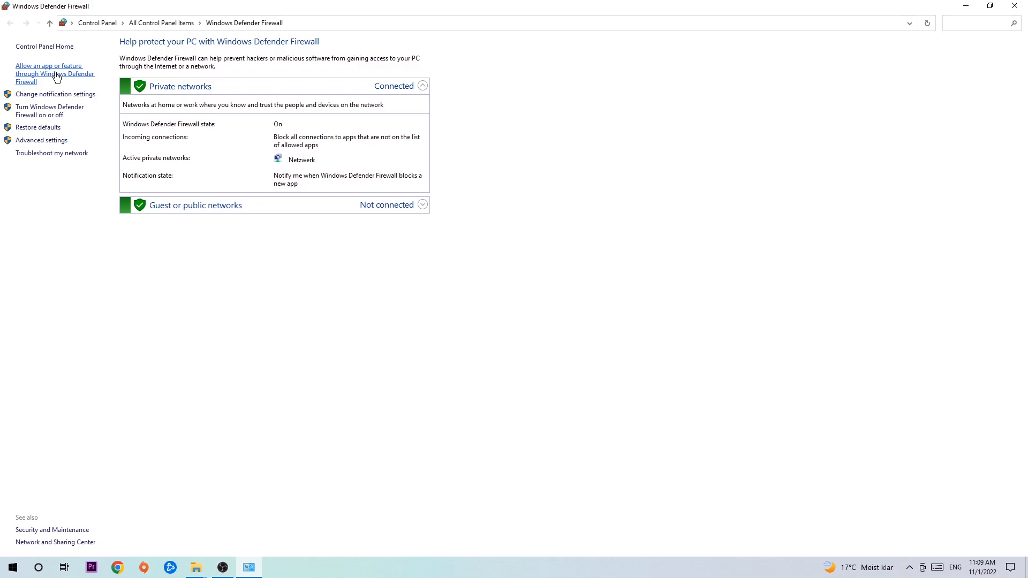
left_click(56, 73)
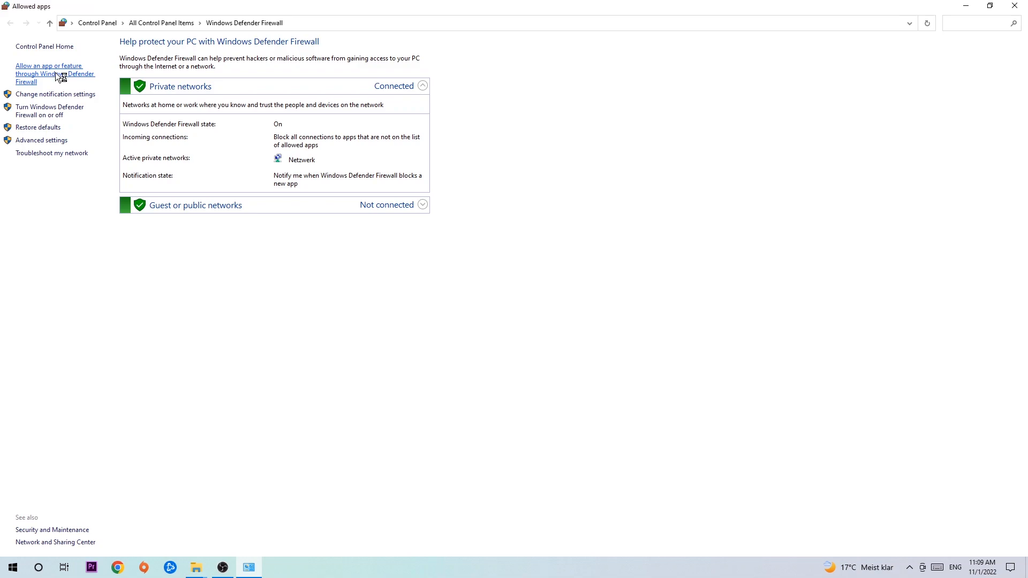
left_click(49, 73)
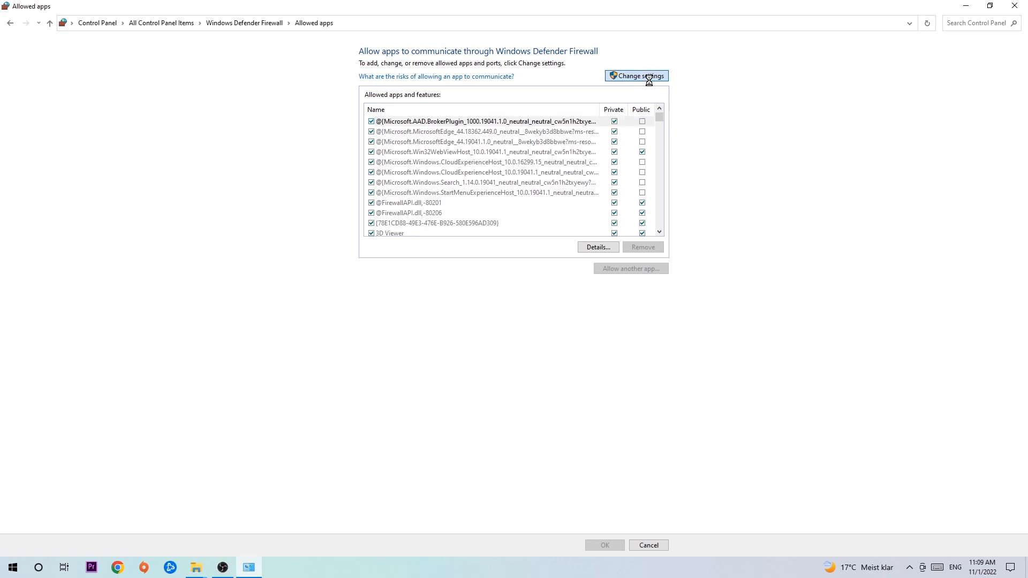
- Unlock the allowed apps list via Change settings and start adding another app
left_click(635, 76)
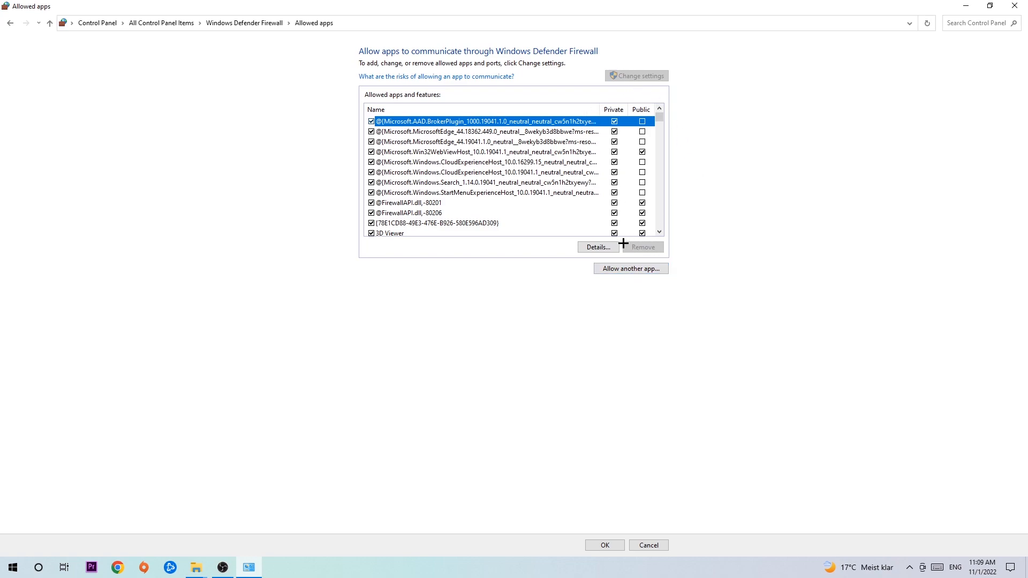
left_click(630, 268)
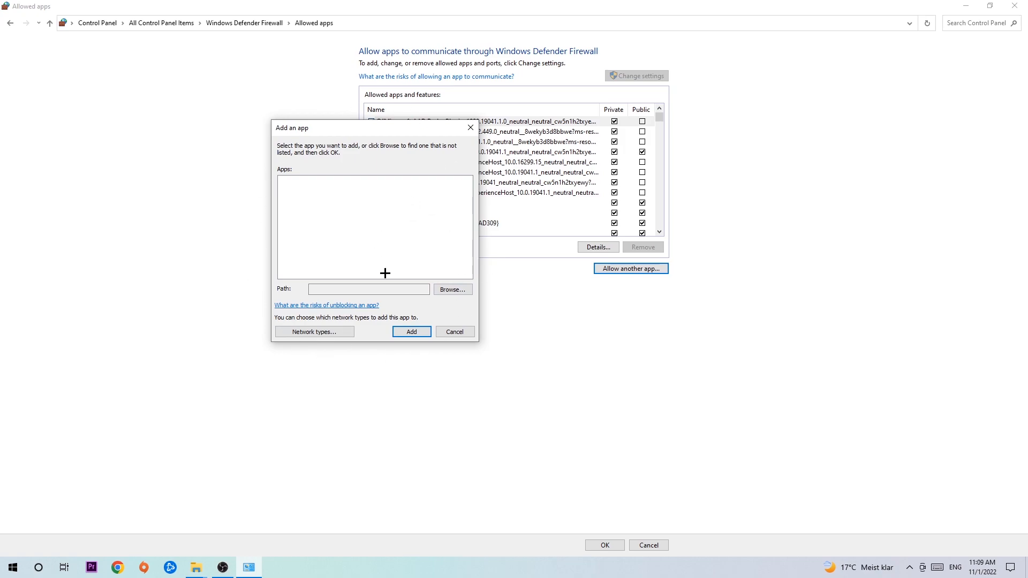
- Browse from the Add an app dialog to the System32 folder for an application executable
left_click(453, 289)
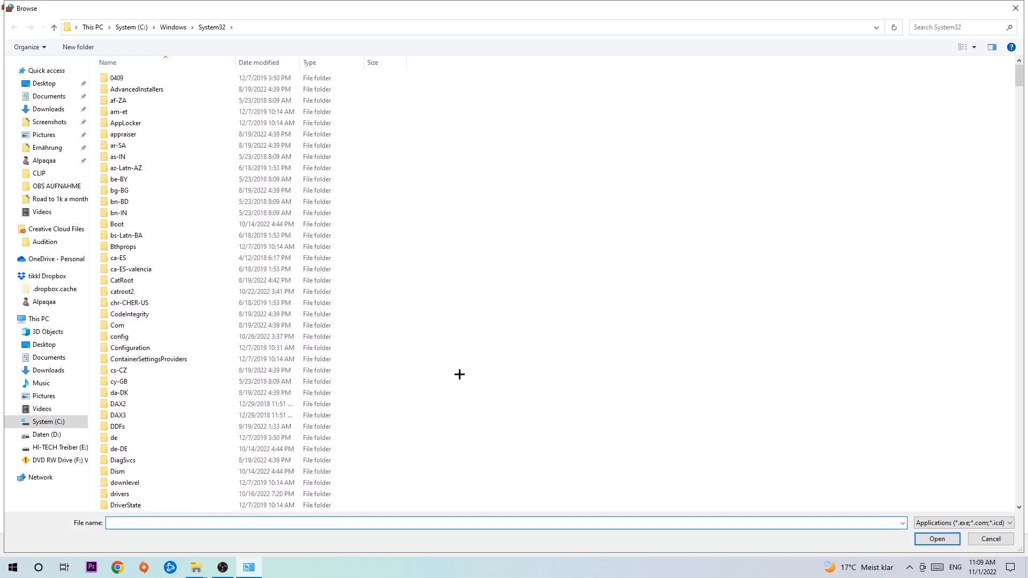
mouse_move(453, 368)
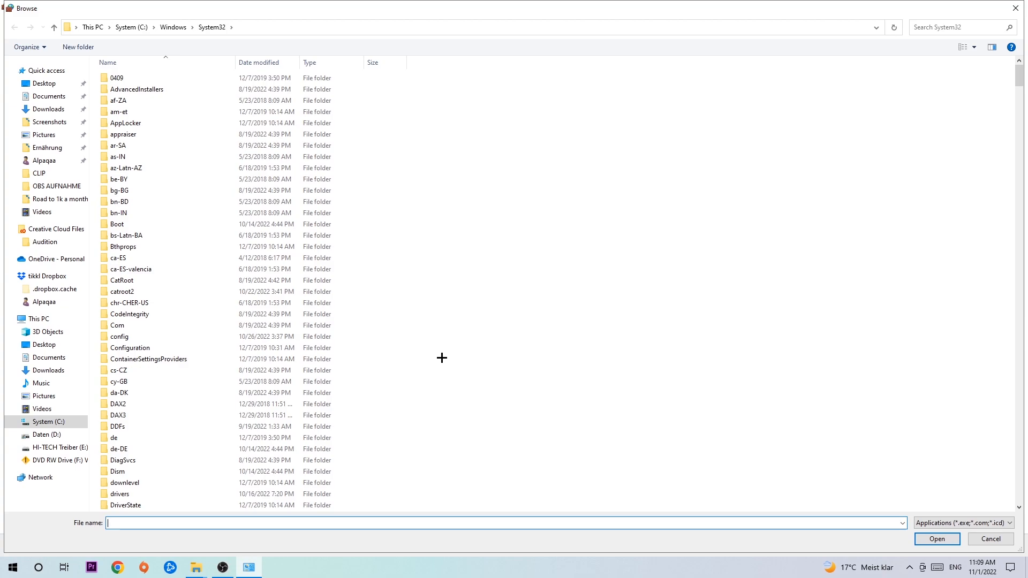
mouse_move(441, 350)
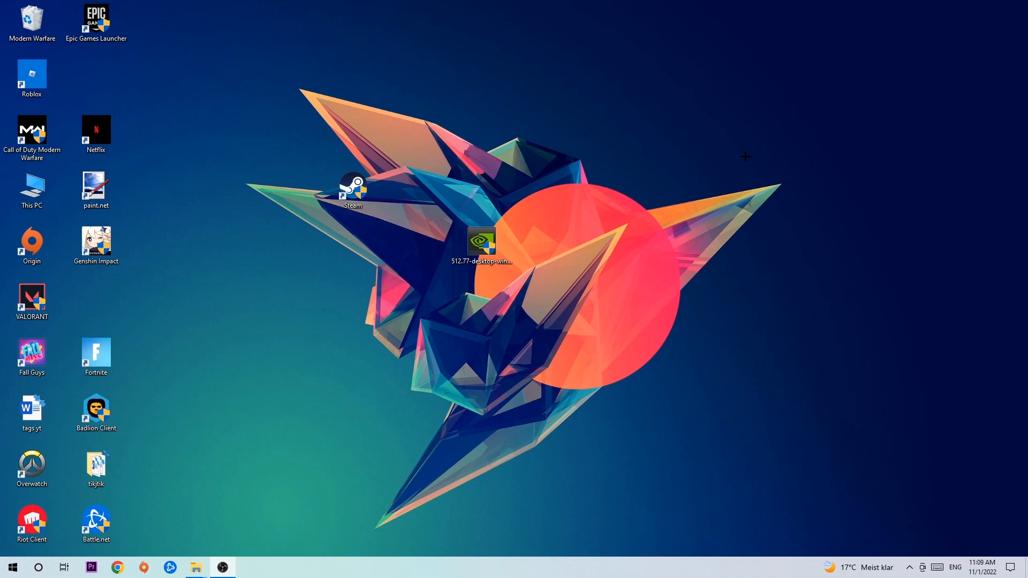
mouse_move(706, 149)
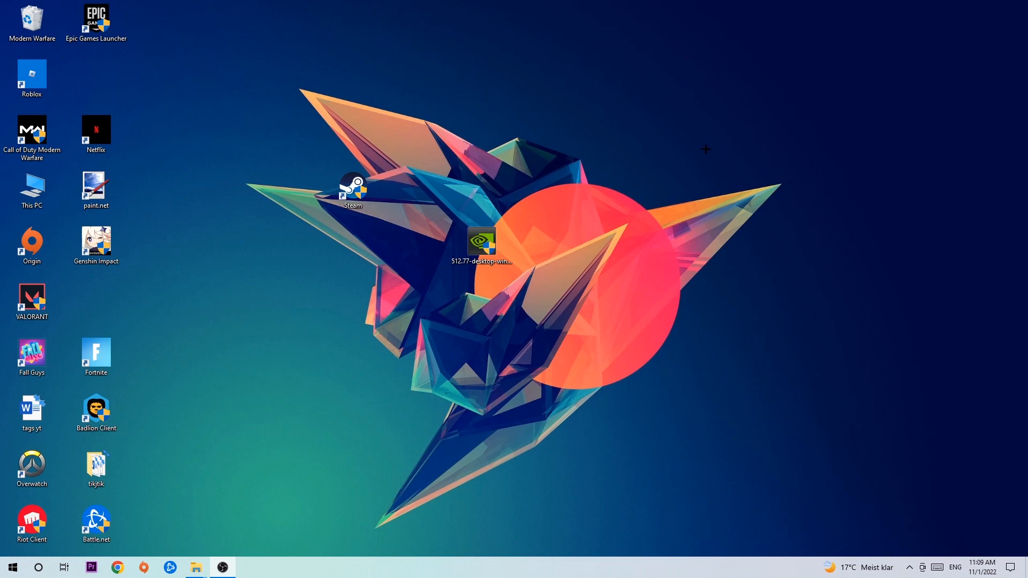